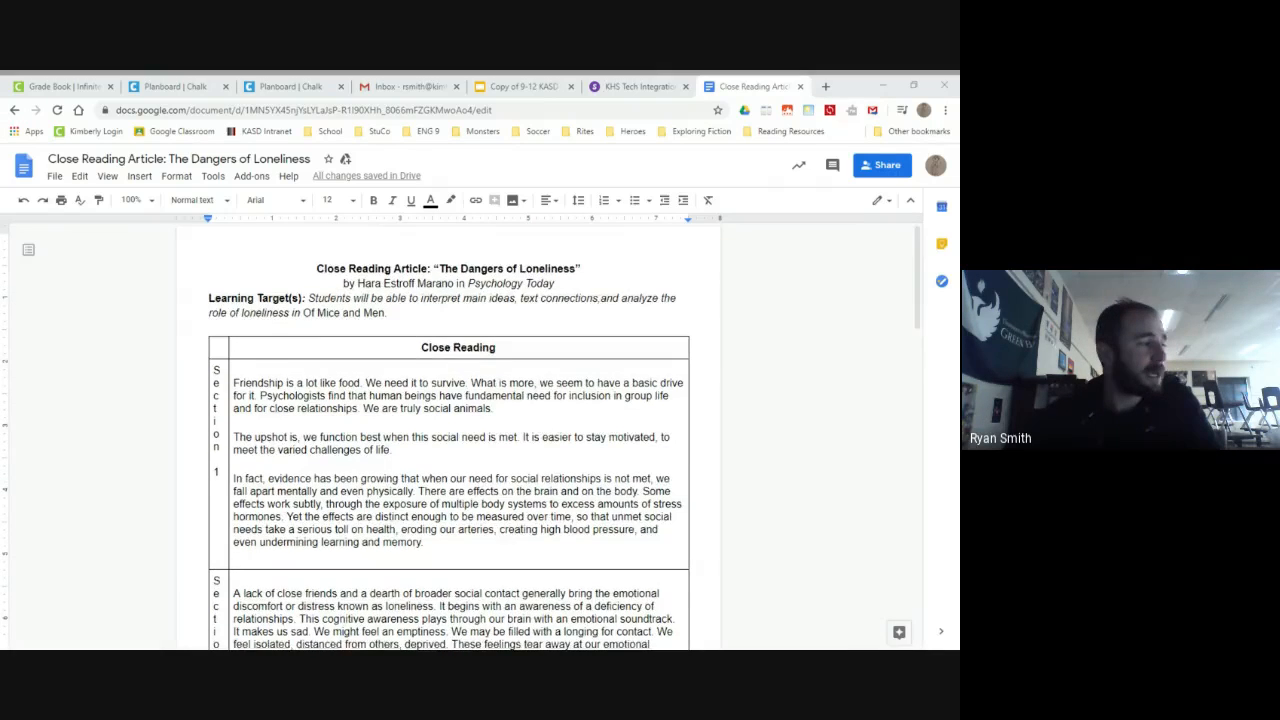
# Post a sample comment 'sdfhlashnv ascv k jbnasj' on the inclusion-need sentence and resolve it.
pyautogui.scroll(-3)
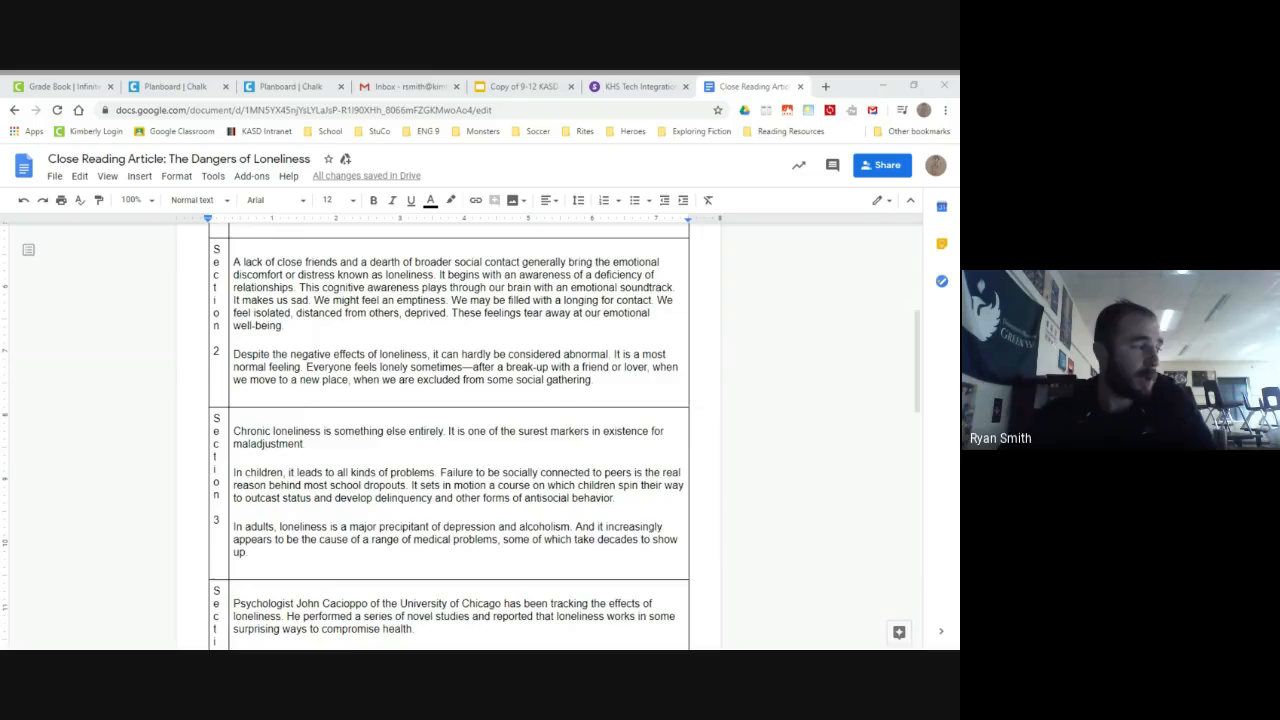
pyautogui.scroll(-3)
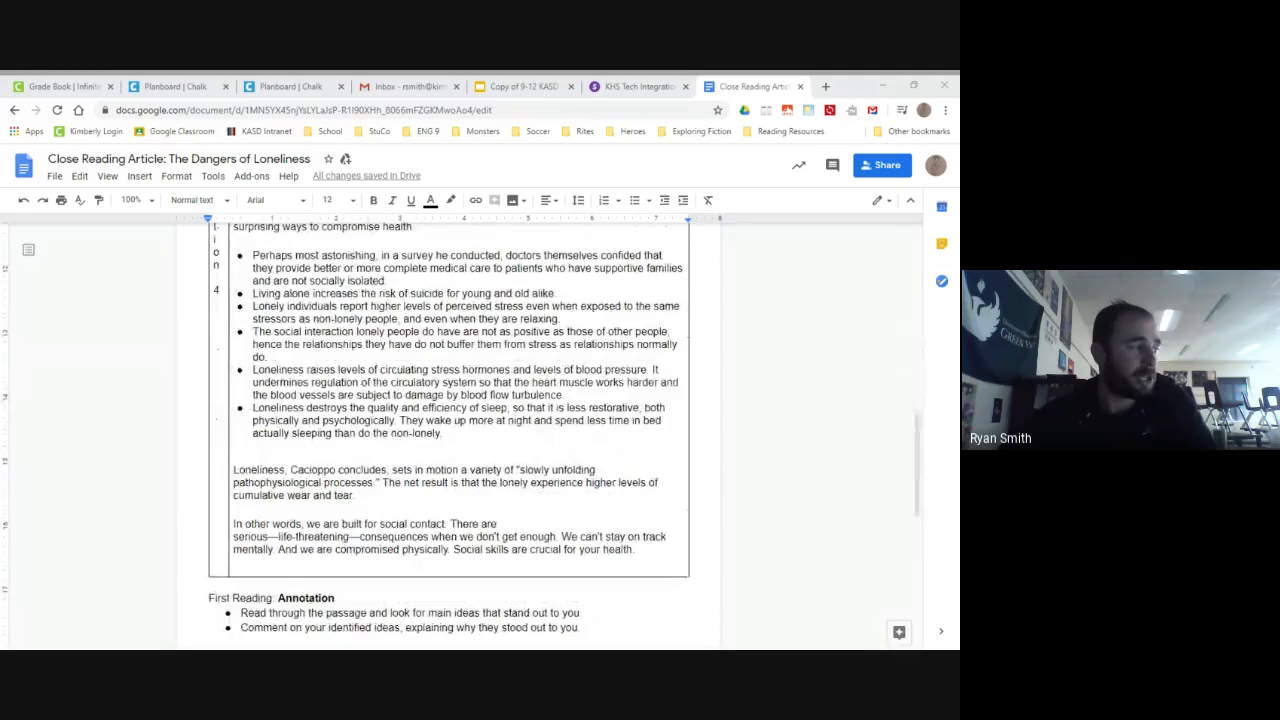
pyautogui.scroll(3)
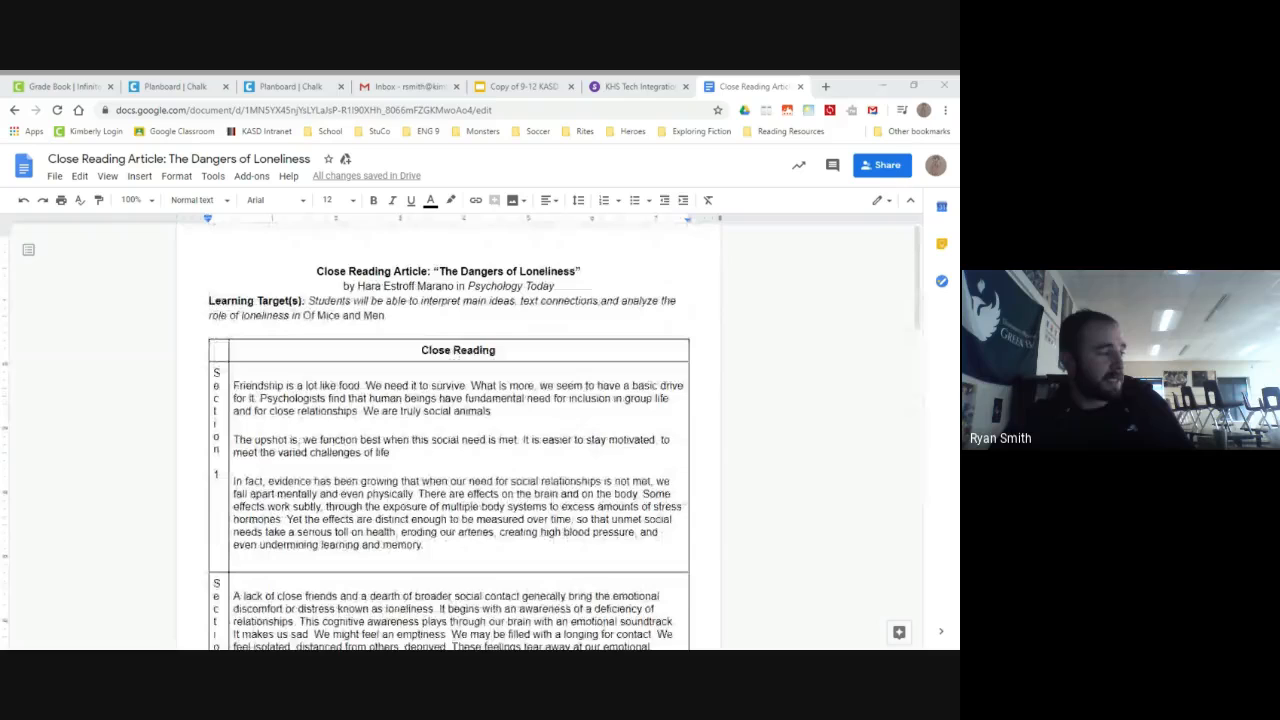
pyautogui.scroll(-3)
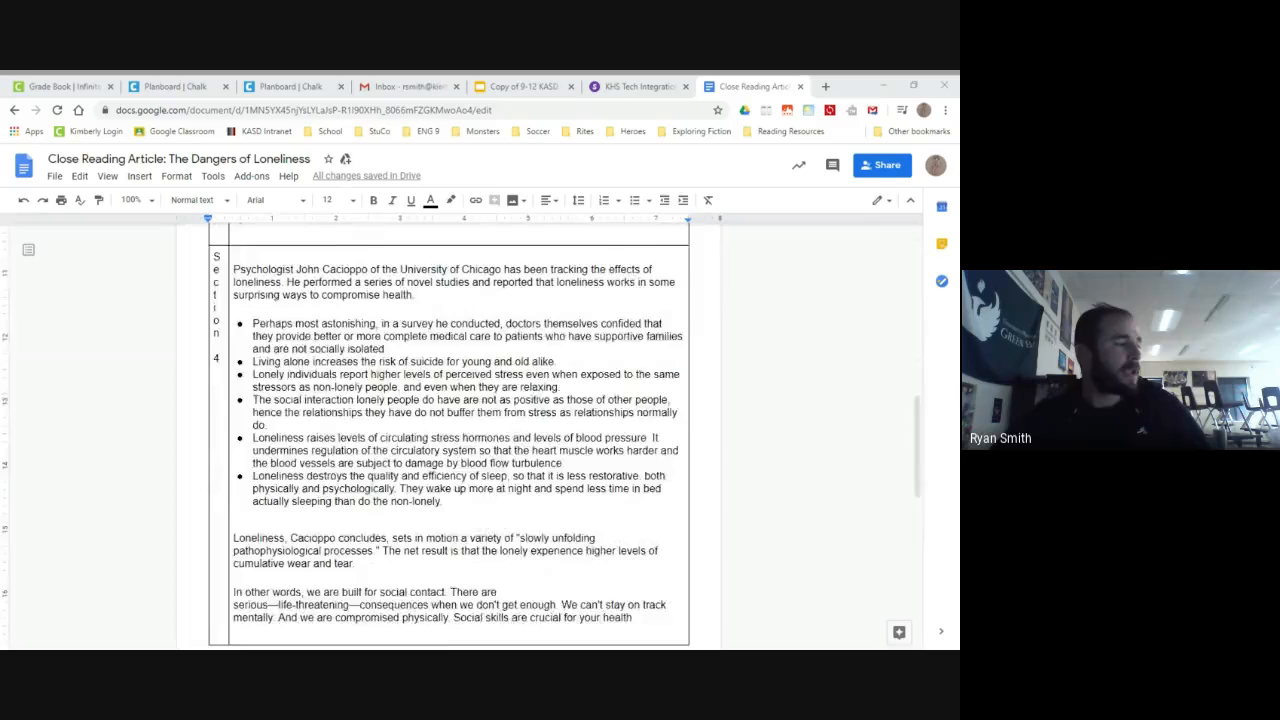
pyautogui.scroll(-3)
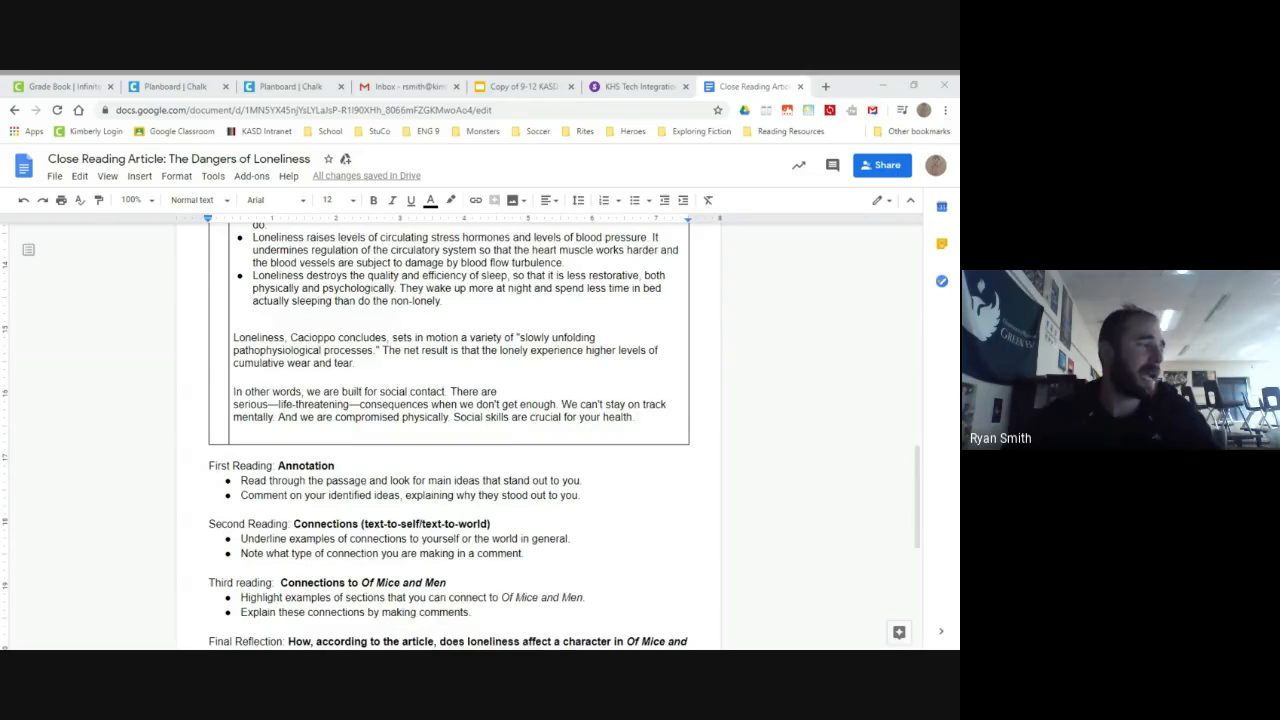
pyautogui.scroll(-3)
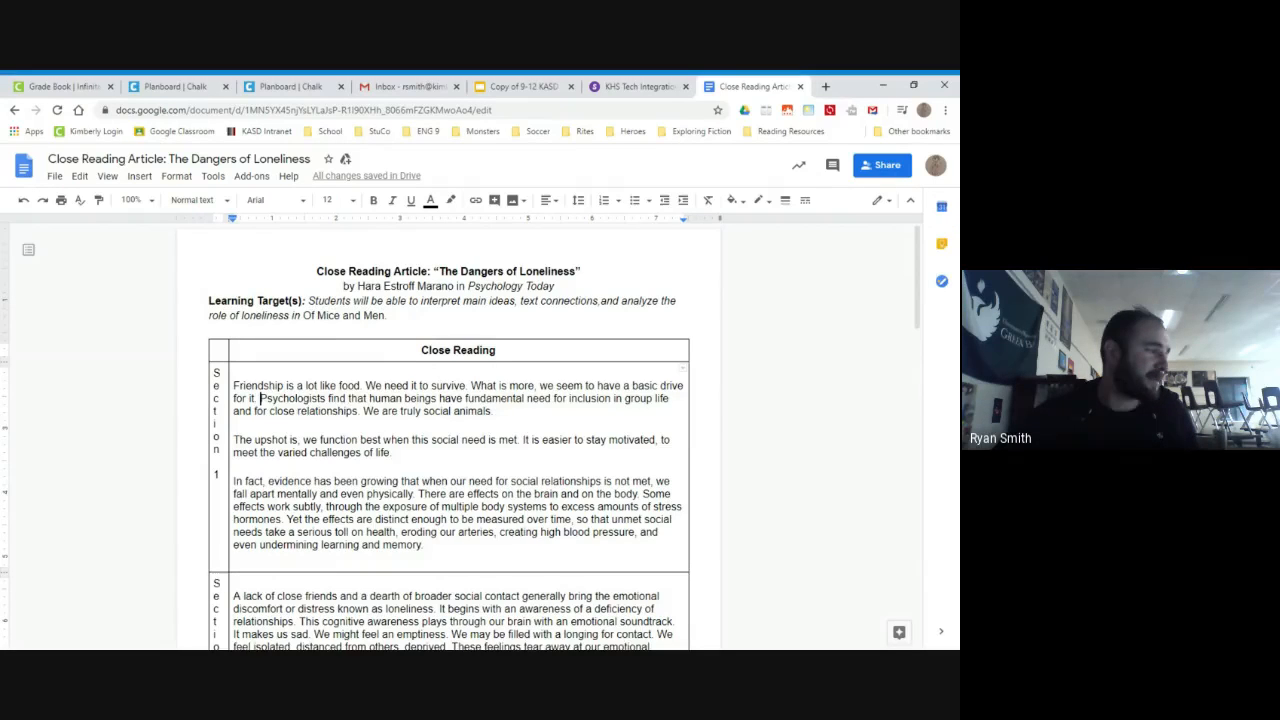
pyautogui.moveTo(262, 398); pyautogui.dragTo(368, 412)
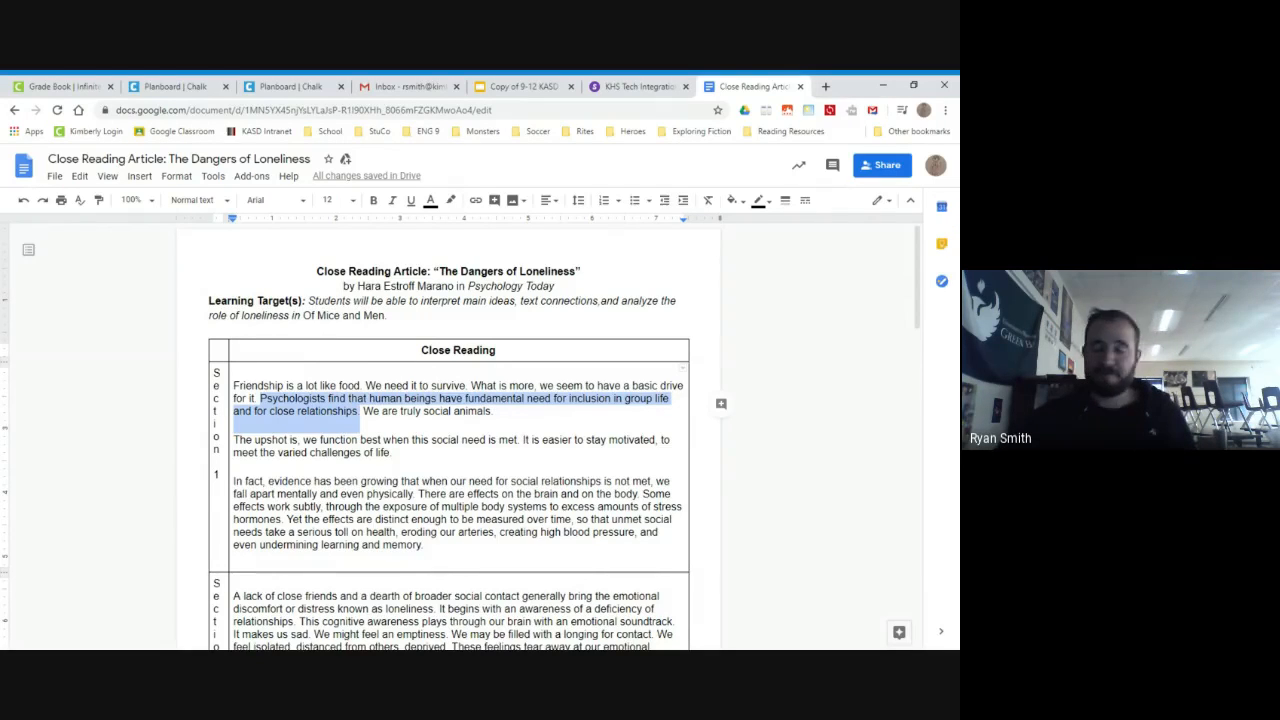
pyautogui.moveTo(720, 404)
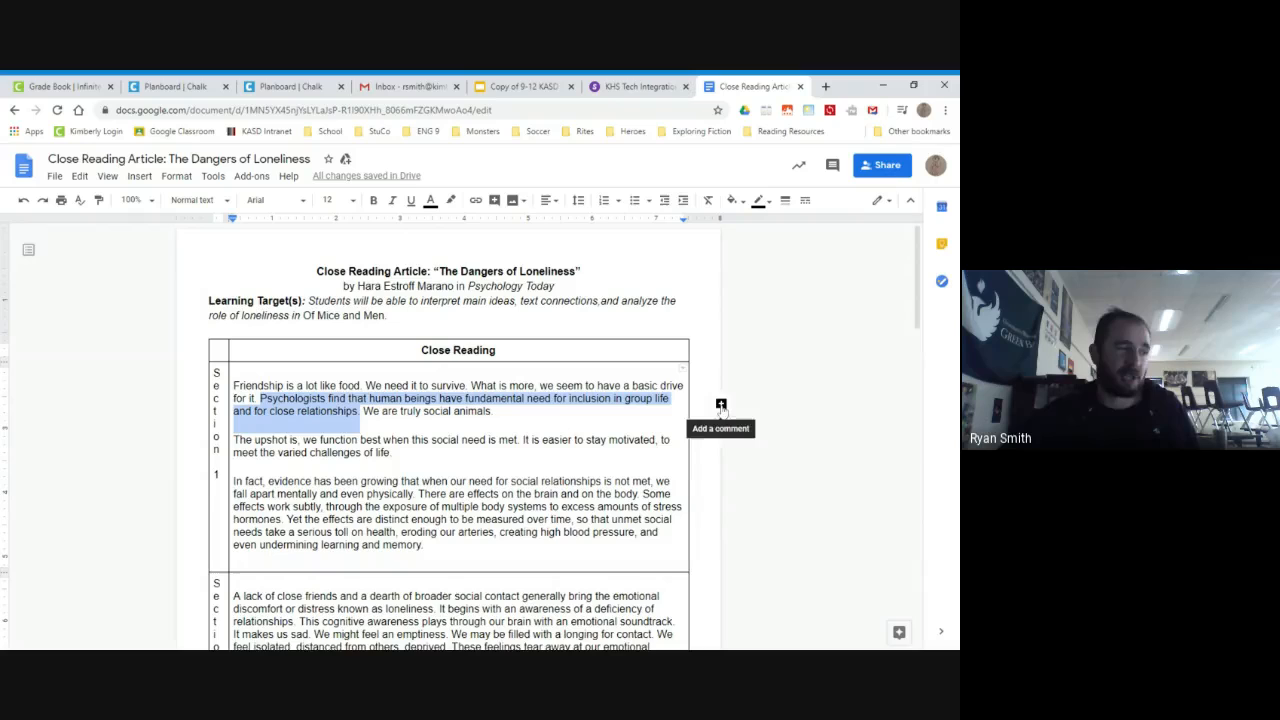
pyautogui.click(720, 406)
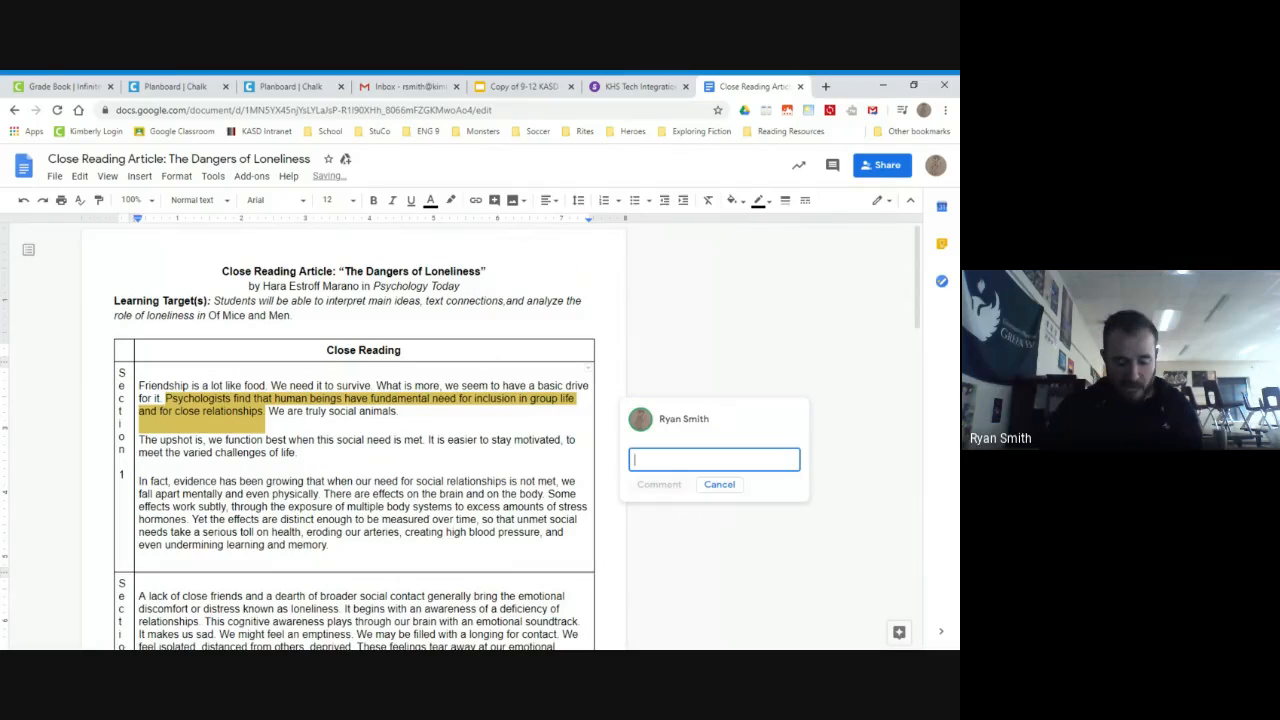
pyautogui.write('sdfhlashnv ascv k jbnasj')
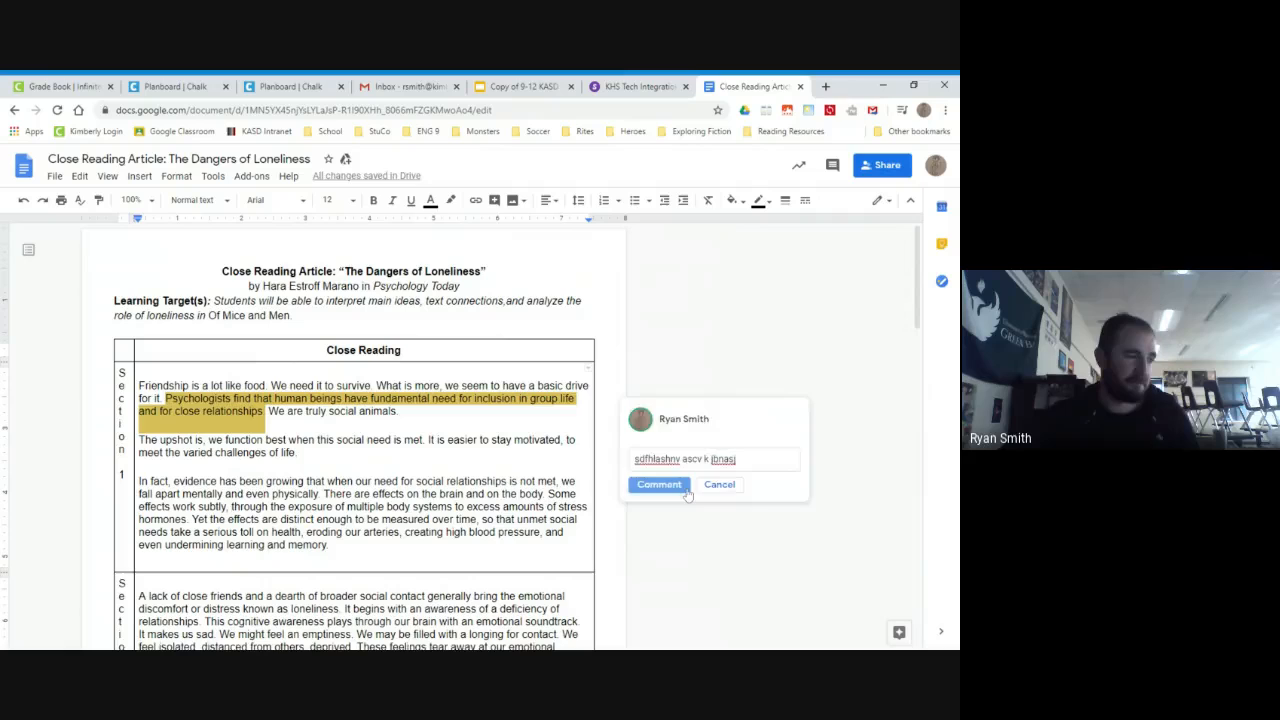
pyautogui.click(658, 484)
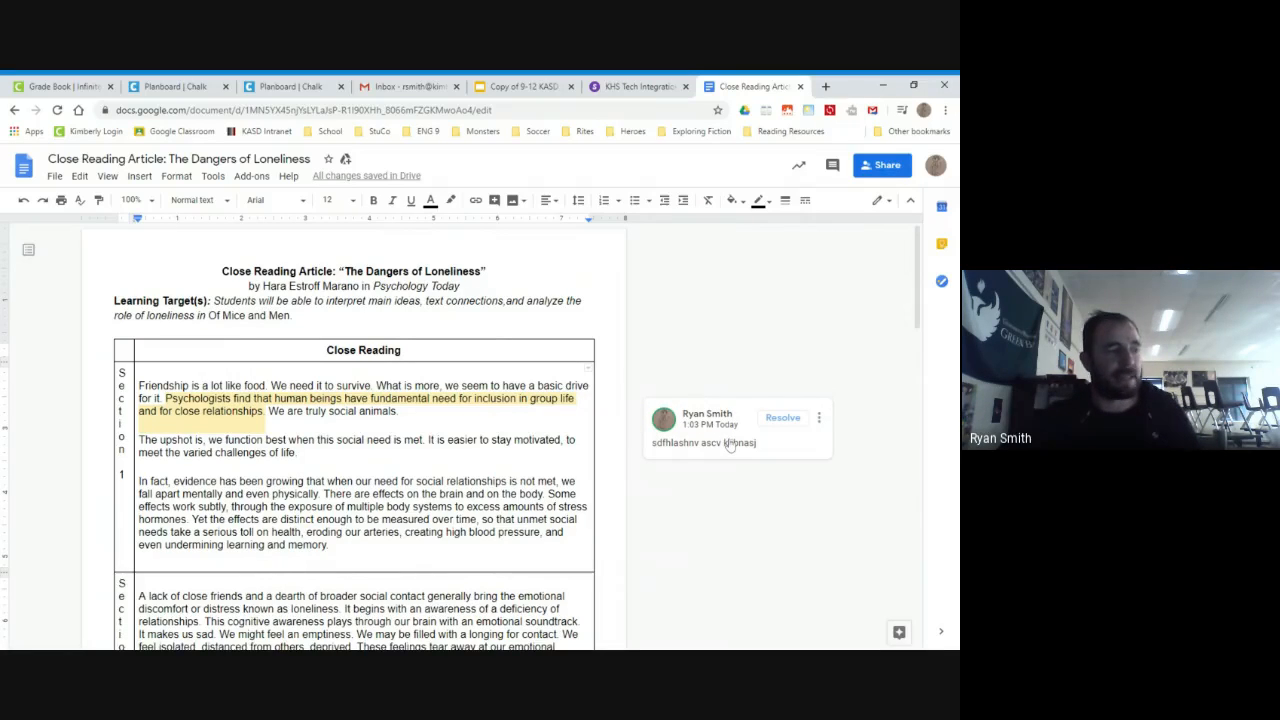
pyautogui.moveTo(784, 418)
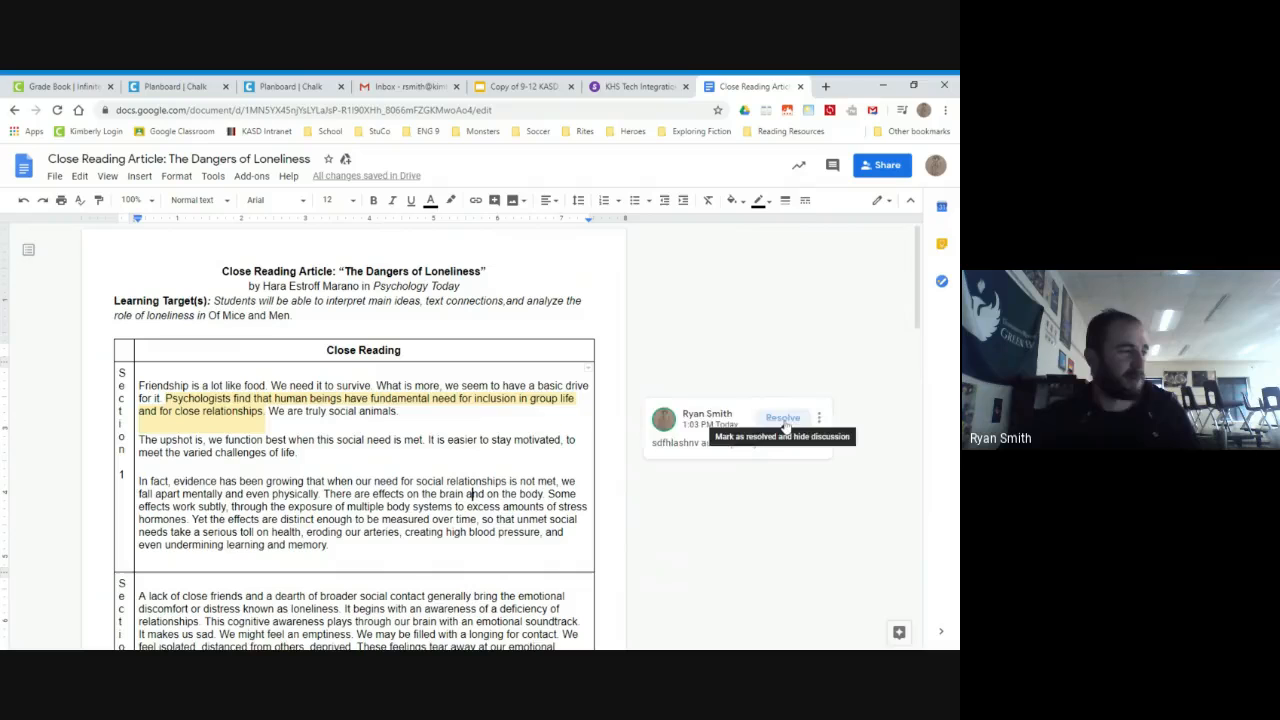
pyautogui.click(782, 418)
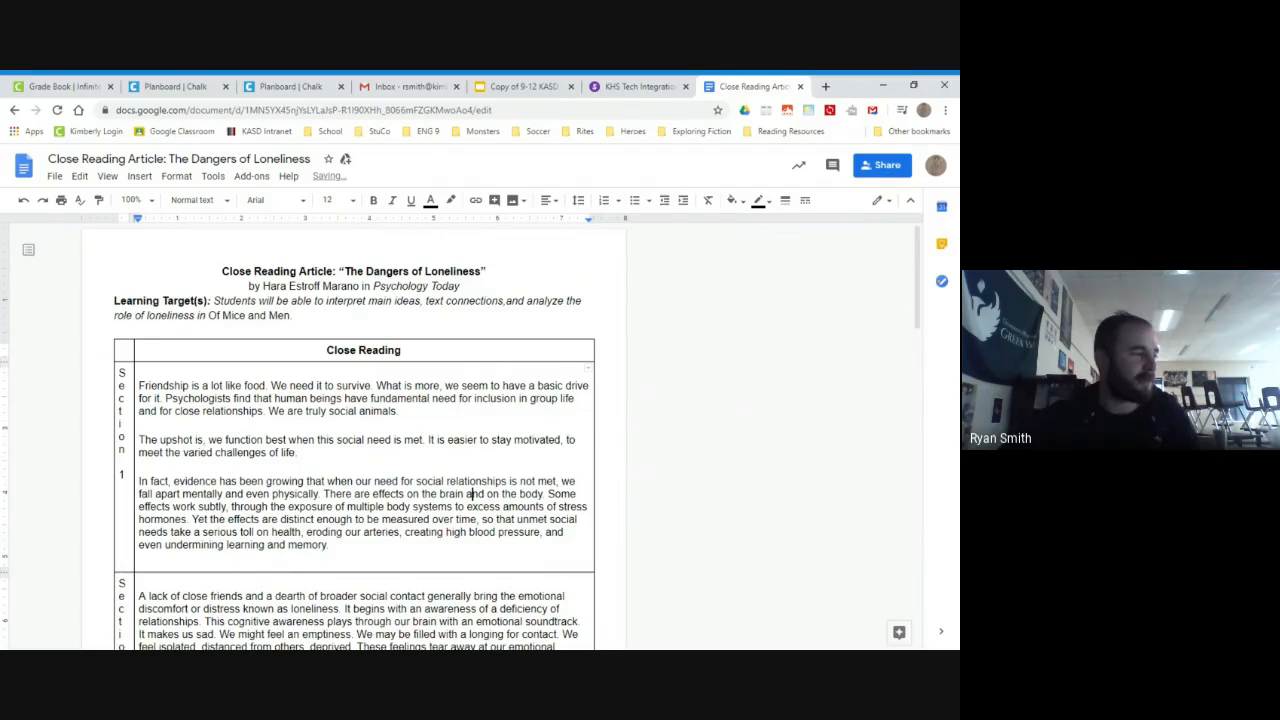
pyautogui.scroll(-3)
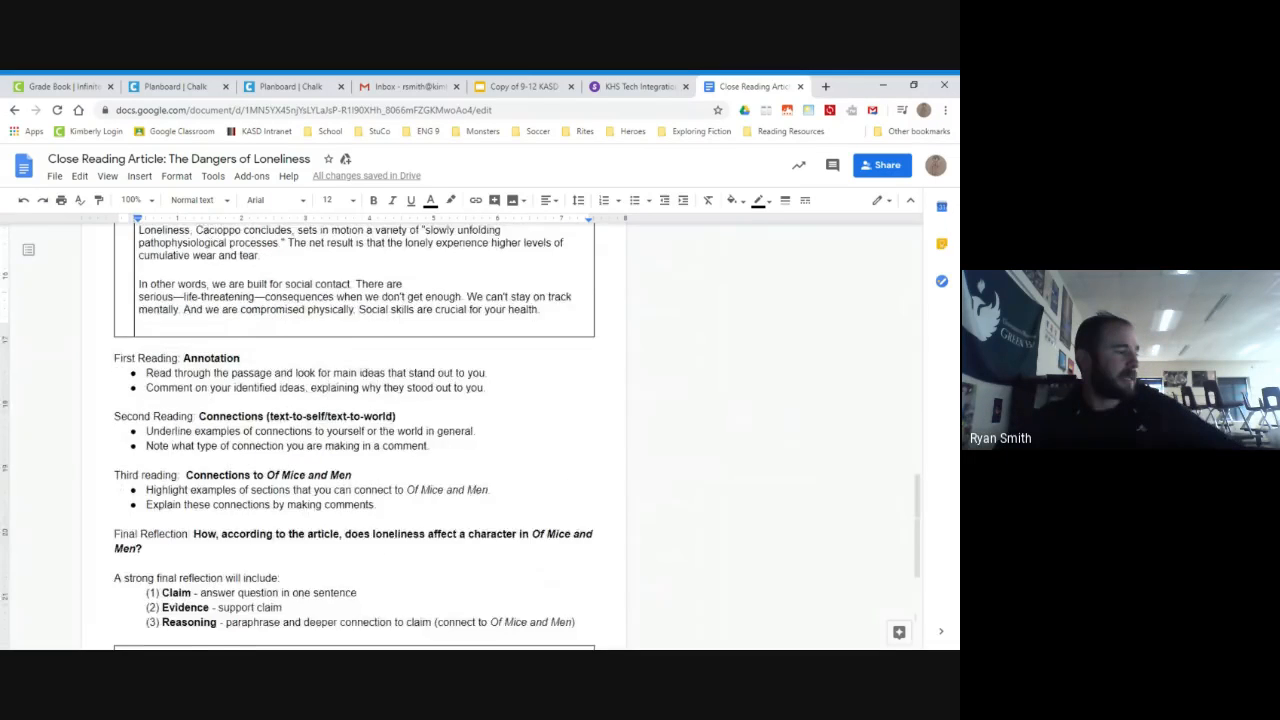
pyautogui.scroll(-3)
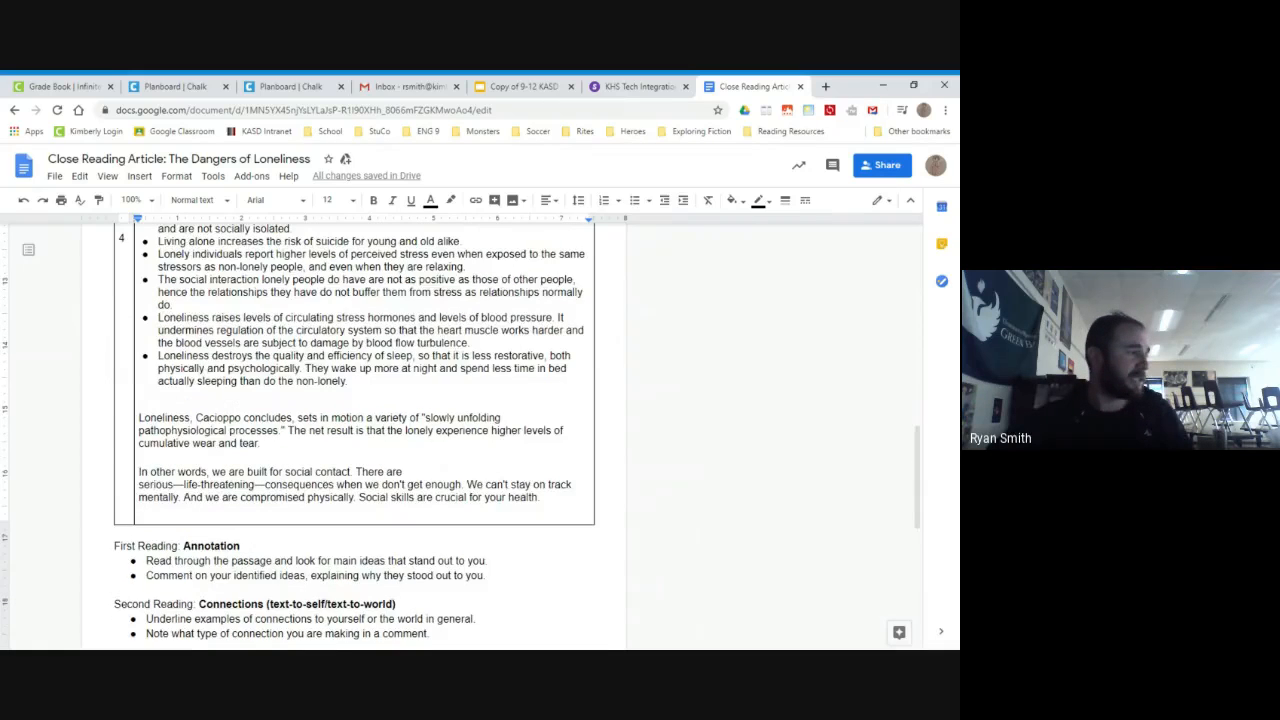
pyautogui.scroll(3)
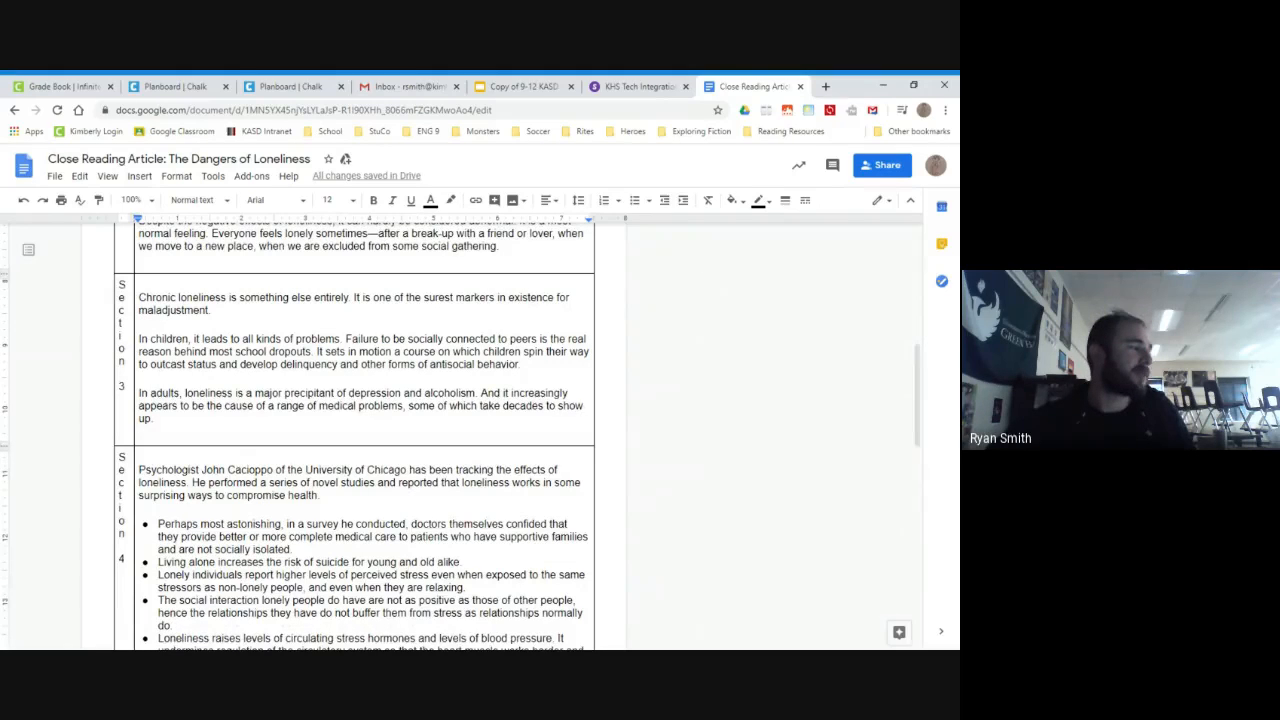
# Underline 'In children, it leads to all kinds of problems.' and discard a drafted comment on it.
pyautogui.moveTo(140, 338); pyautogui.dragTo(344, 338)
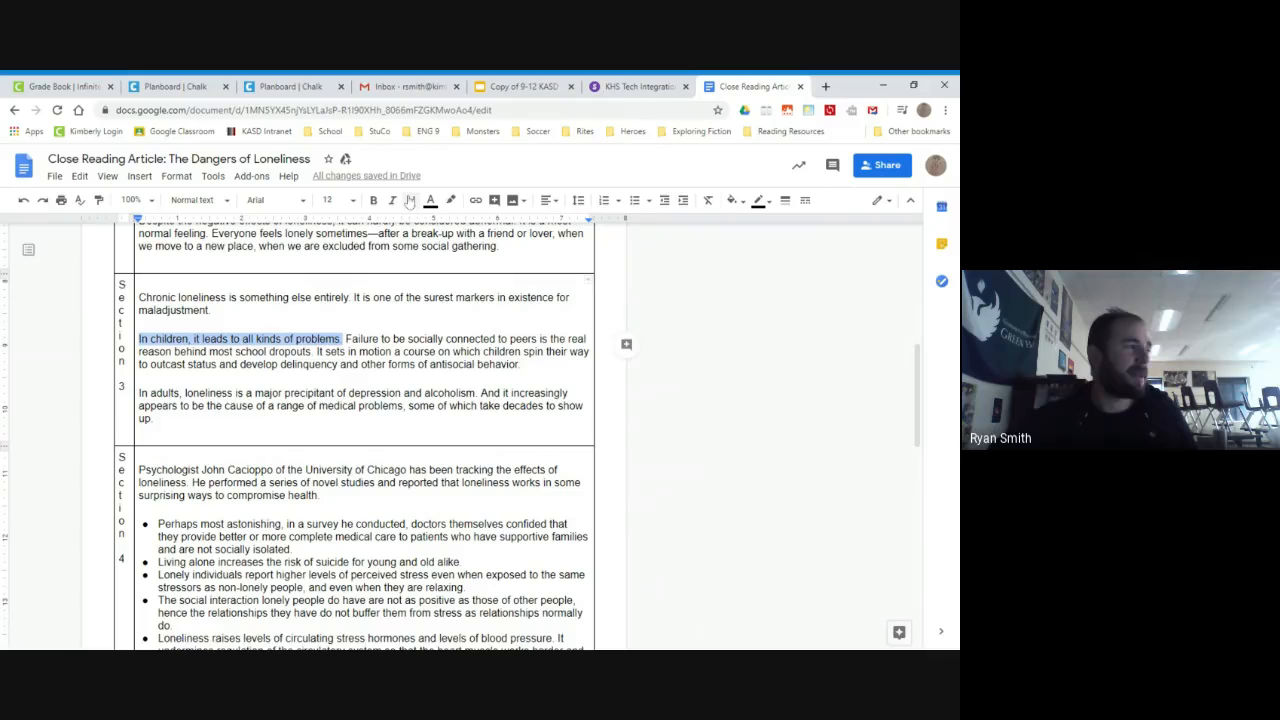
pyautogui.click(410, 200)
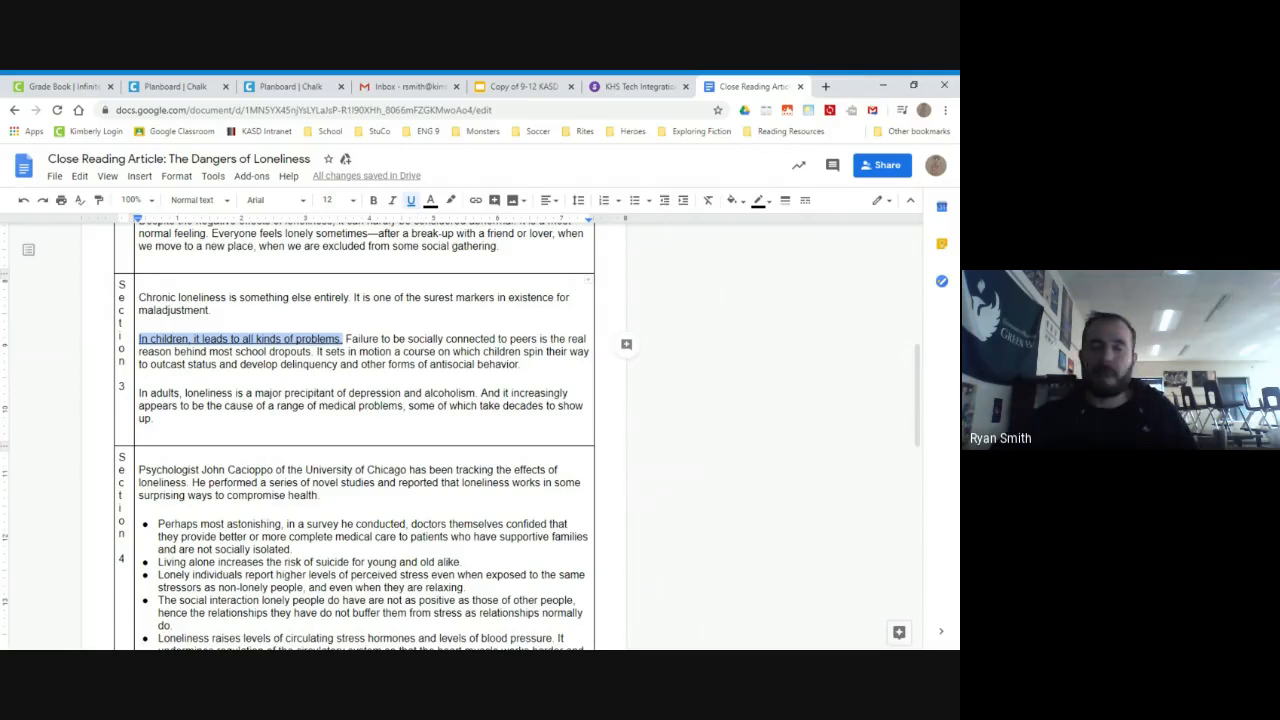
pyautogui.moveTo(626, 346)
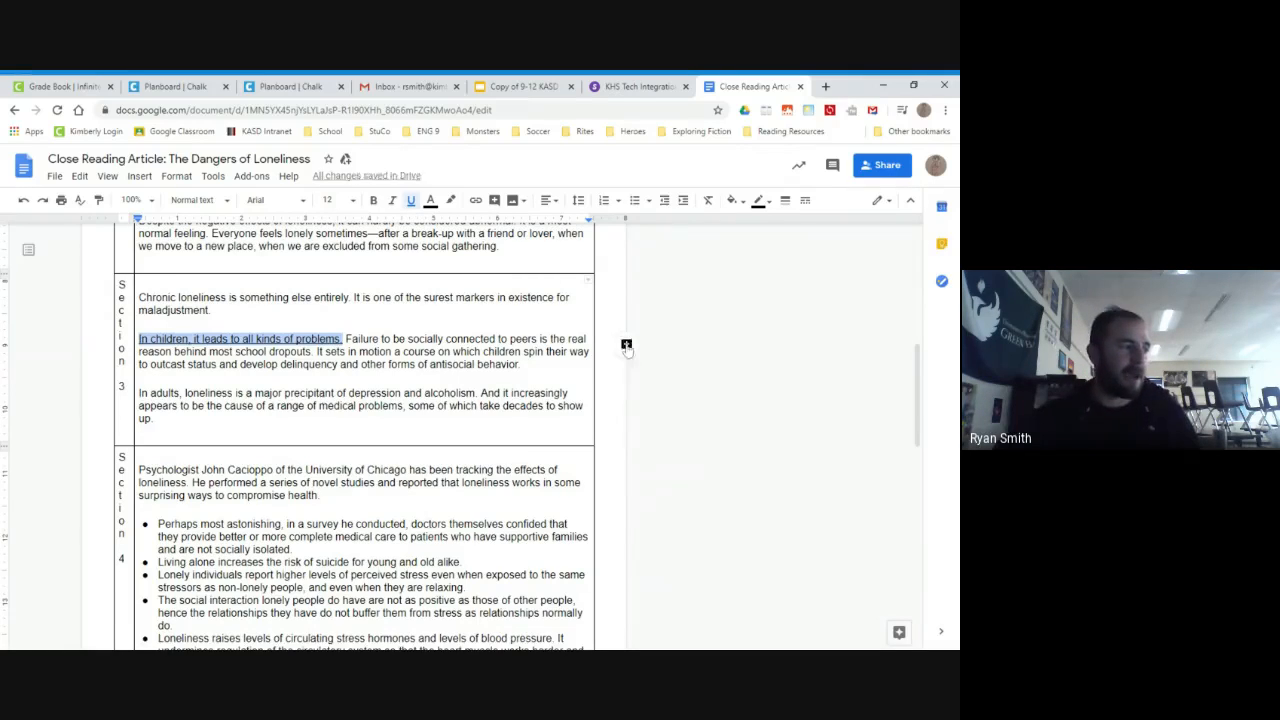
pyautogui.write('sngljkhbasfjkbasjkld')
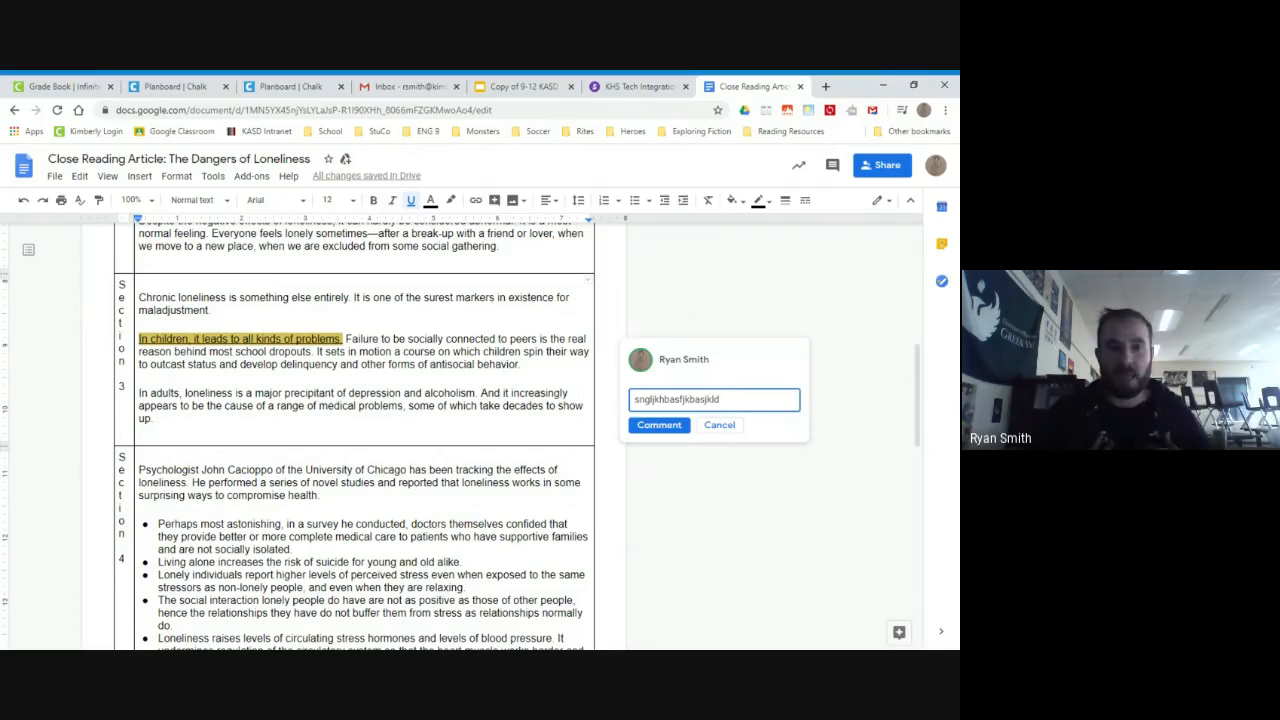
pyautogui.moveTo(668, 444)
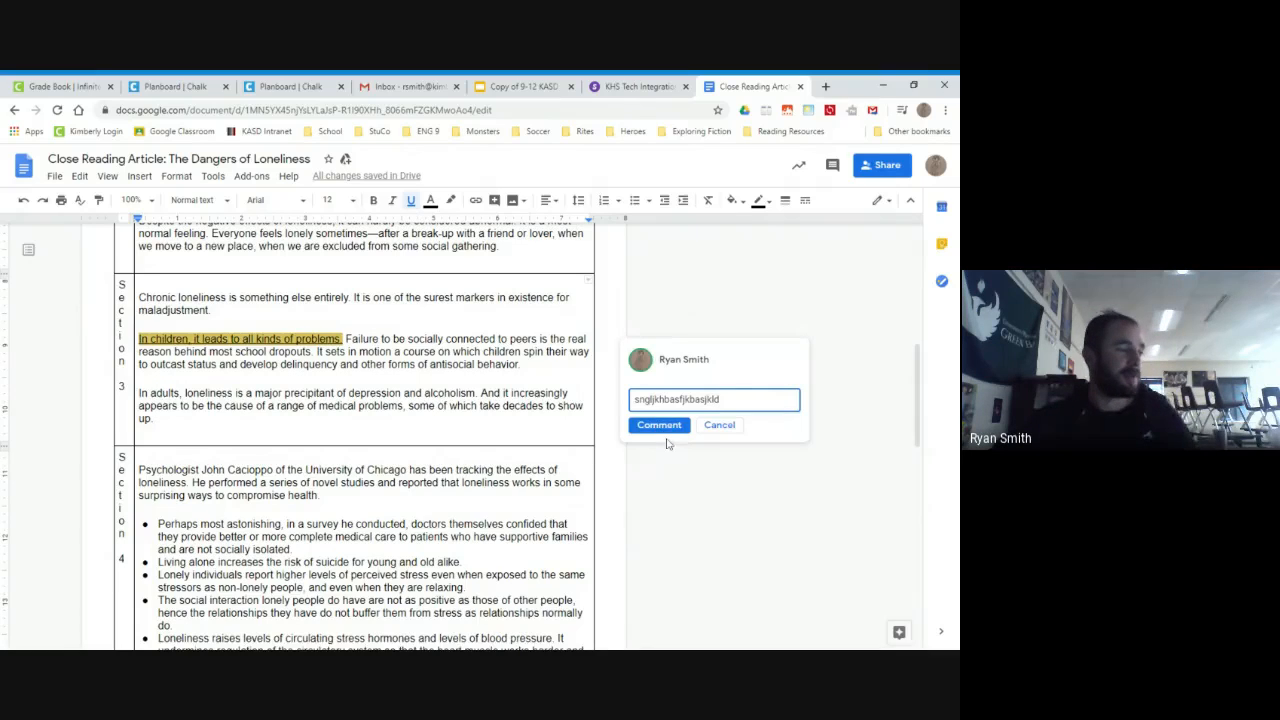
pyautogui.moveTo(658, 424)
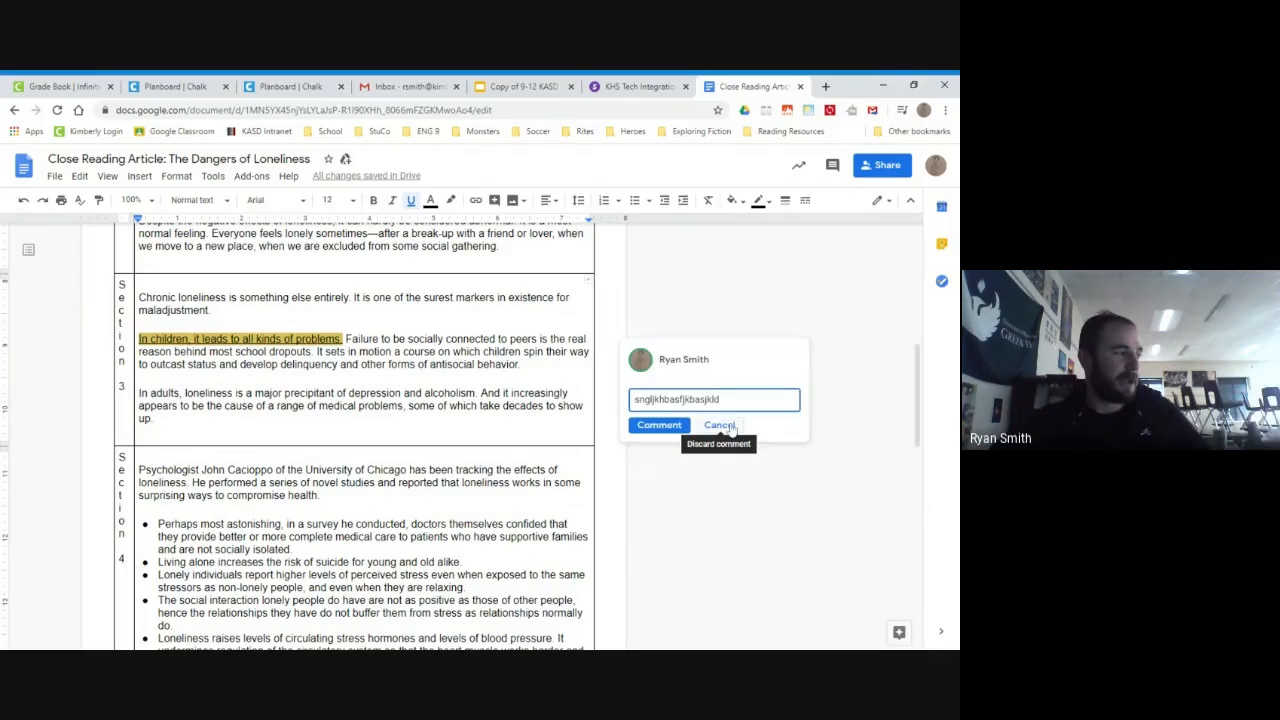
pyautogui.click(720, 424)
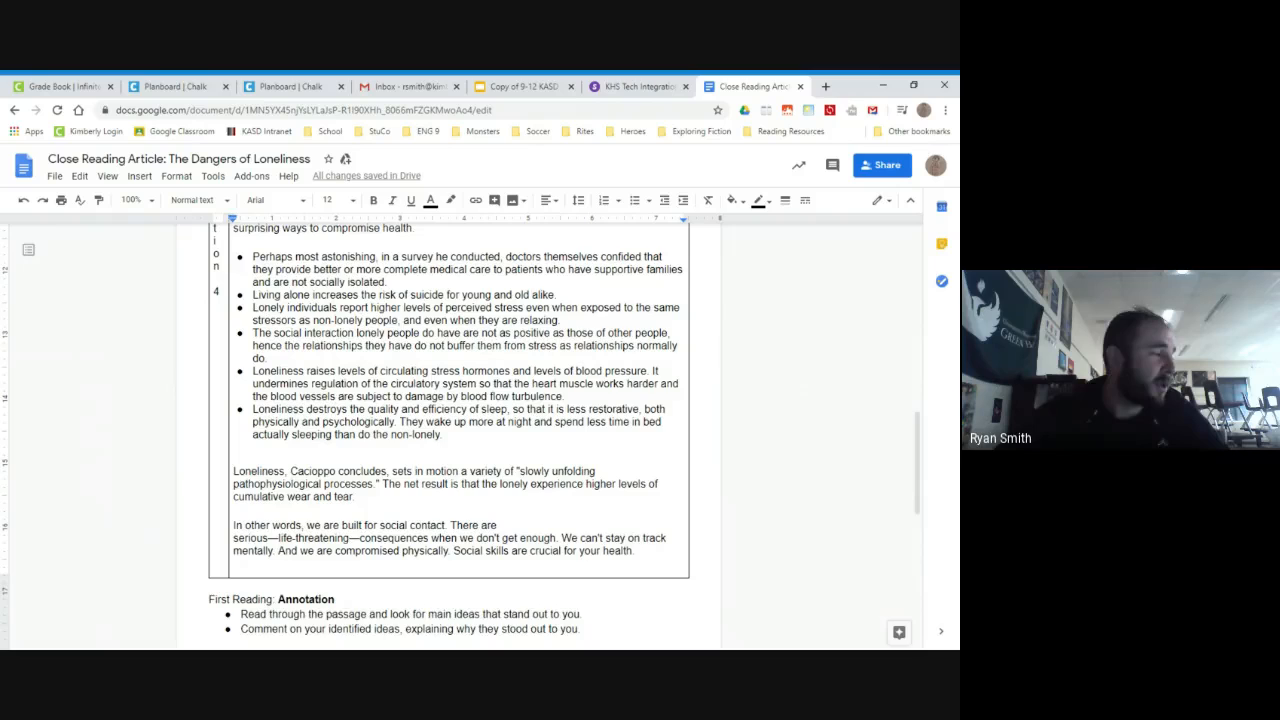
pyautogui.scroll(-3)
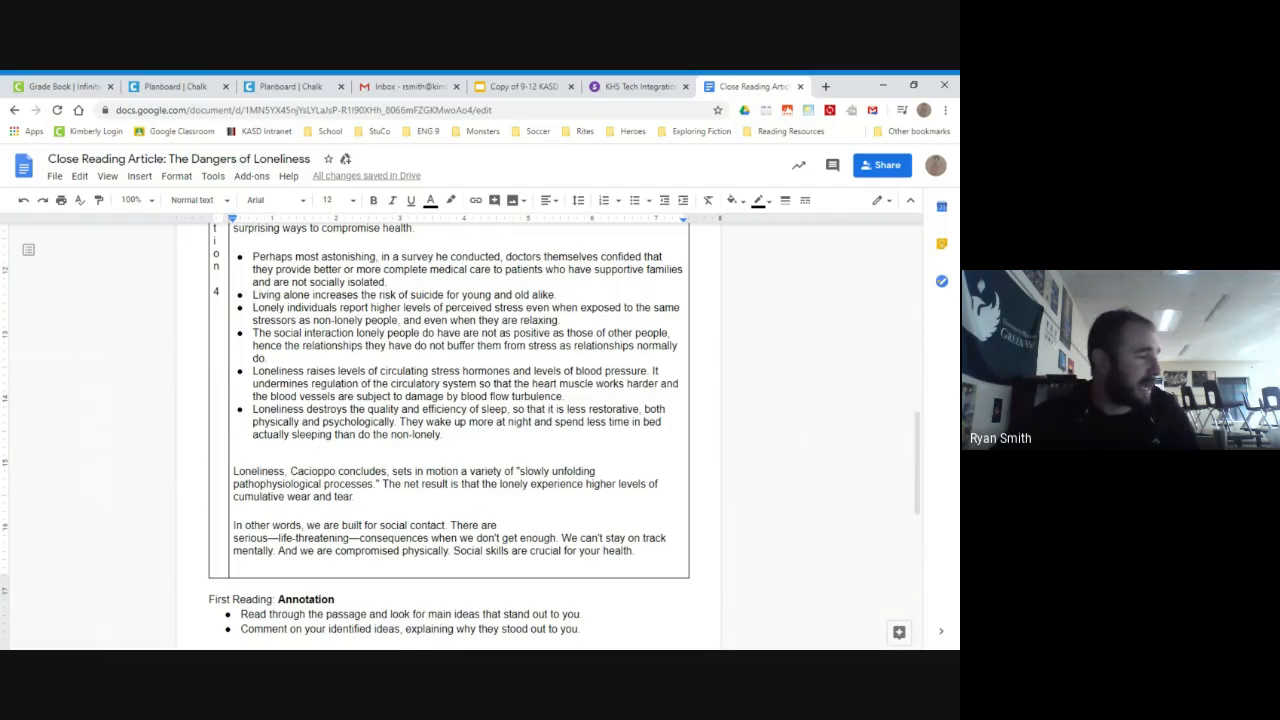
pyautogui.moveTo(232, 524); pyautogui.dragTo(410, 524)
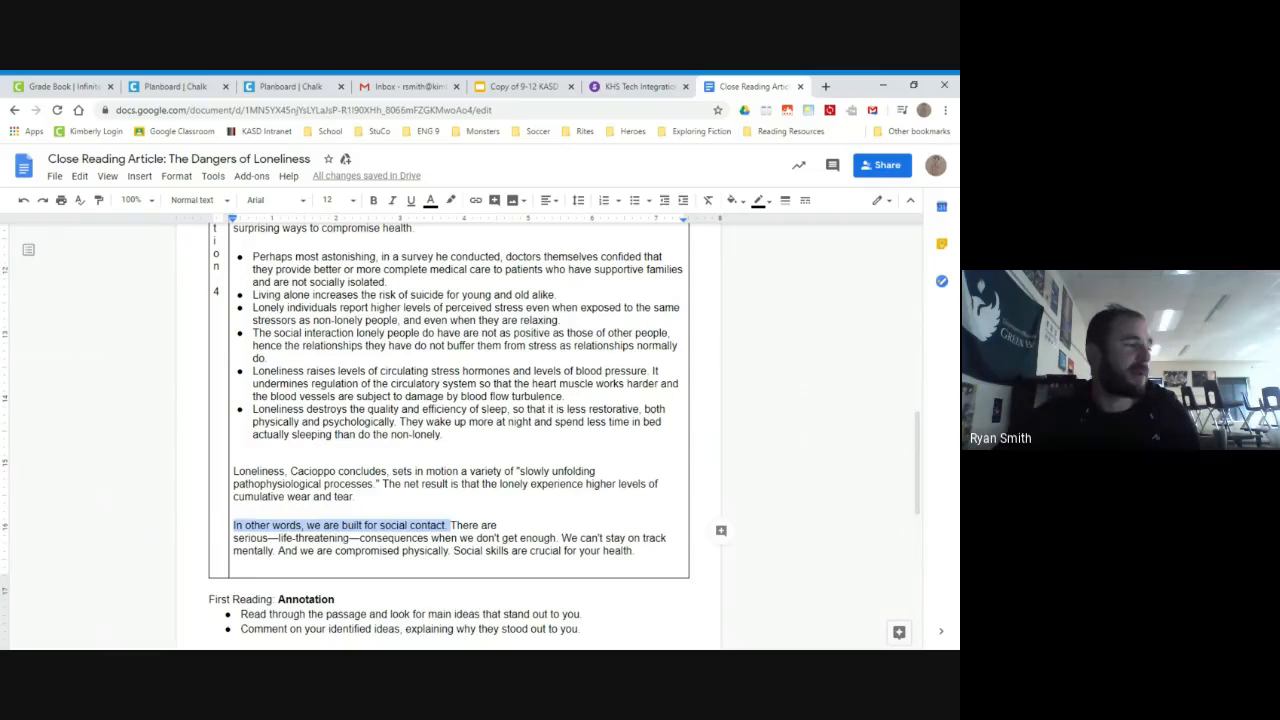
pyautogui.moveTo(452, 200)
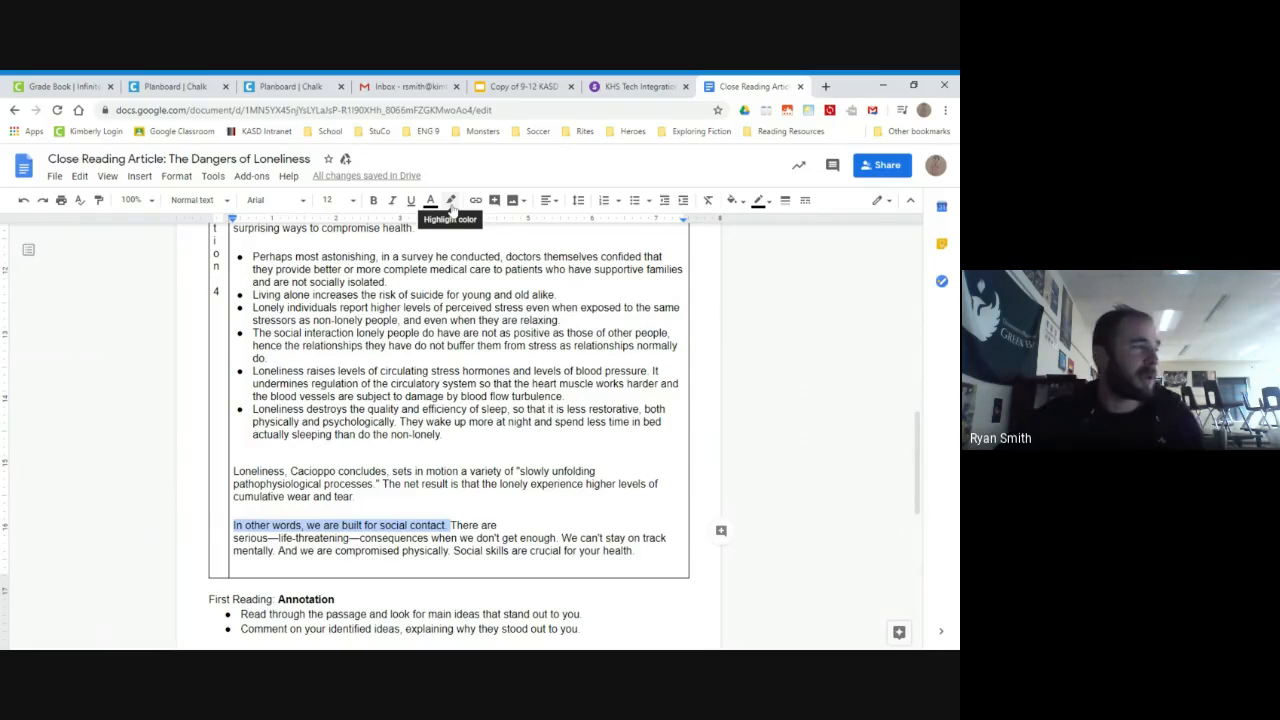
pyautogui.click(430, 200)
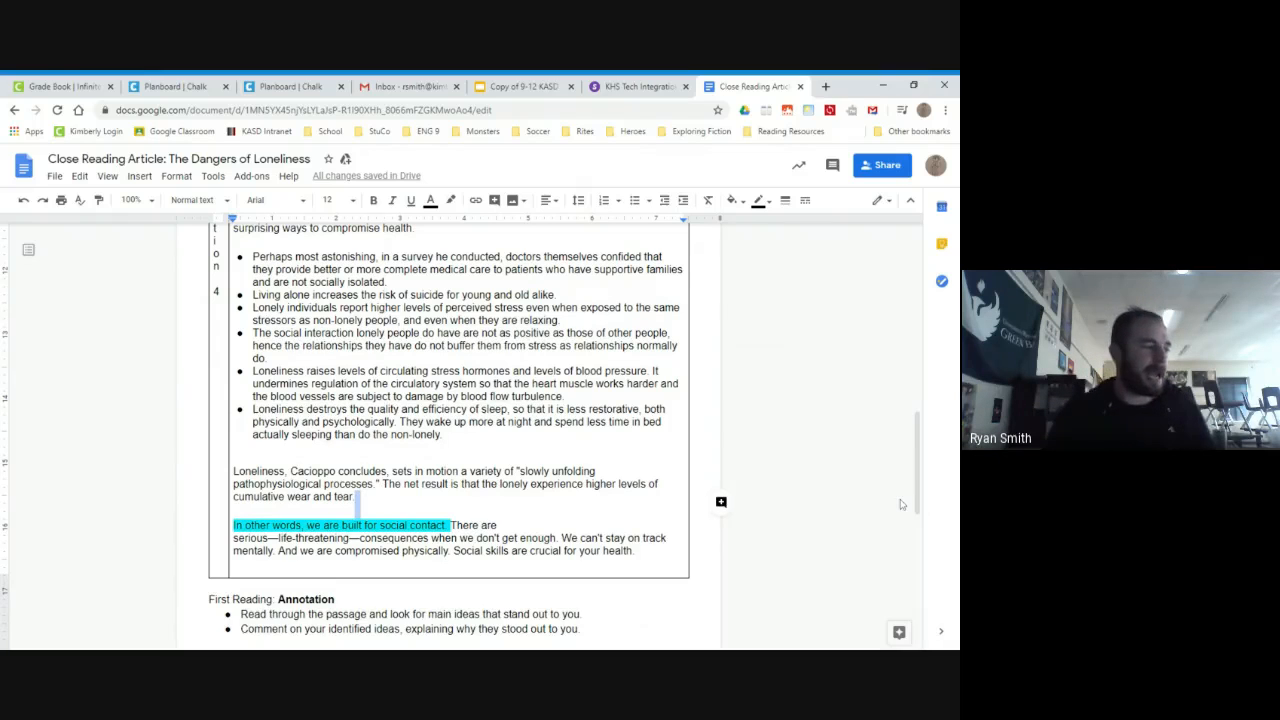
pyautogui.click(720, 502)
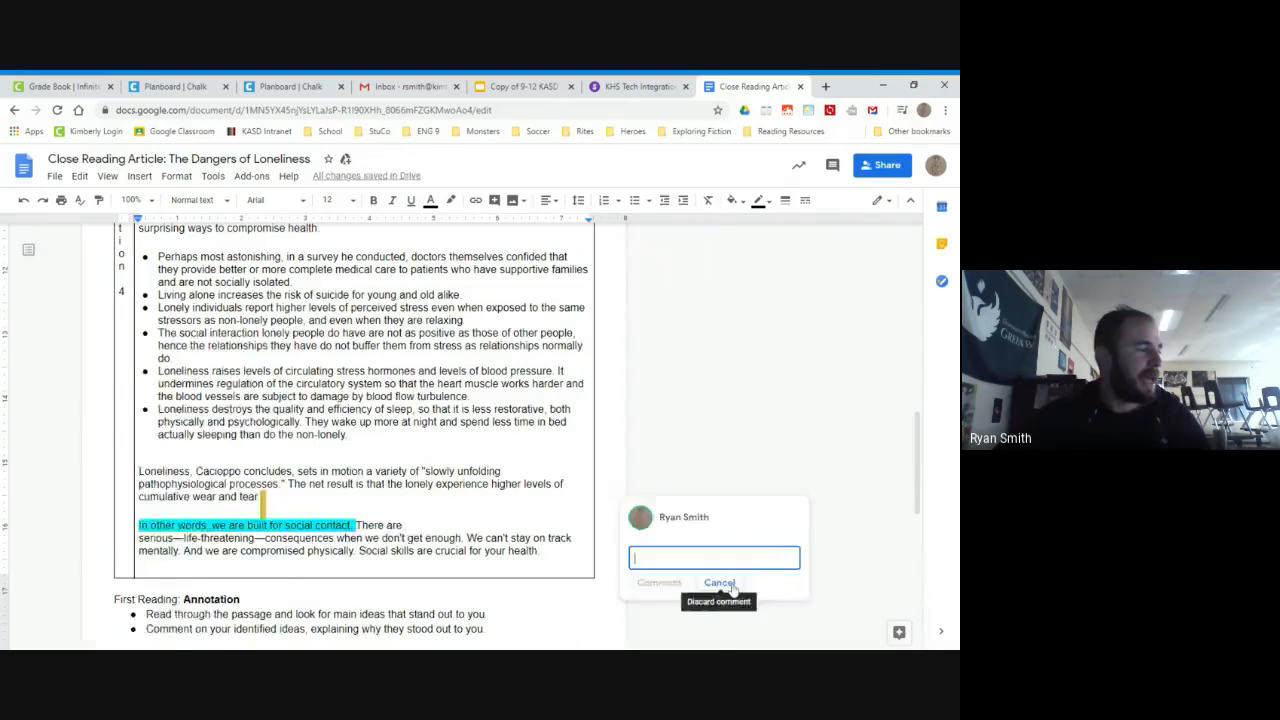
pyautogui.click(720, 584)
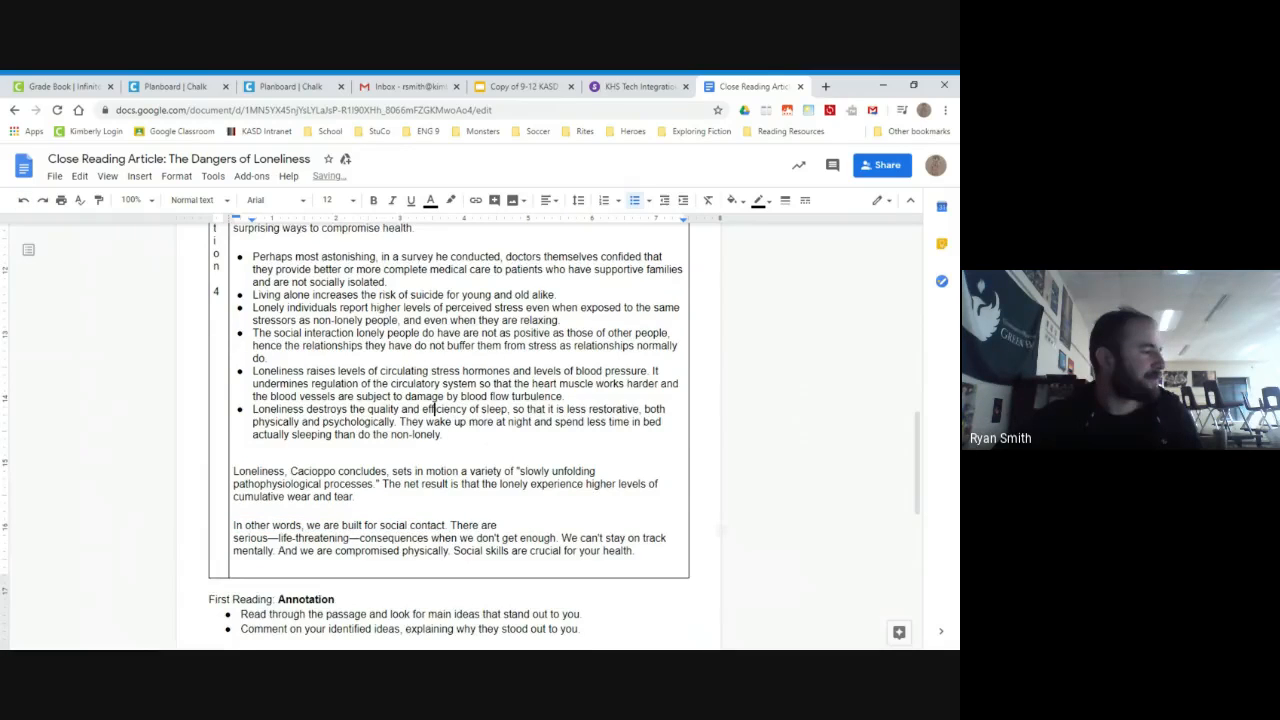
# Place the cursor inside the empty Final Reflection Box at the document's end.
pyautogui.scroll(-3)
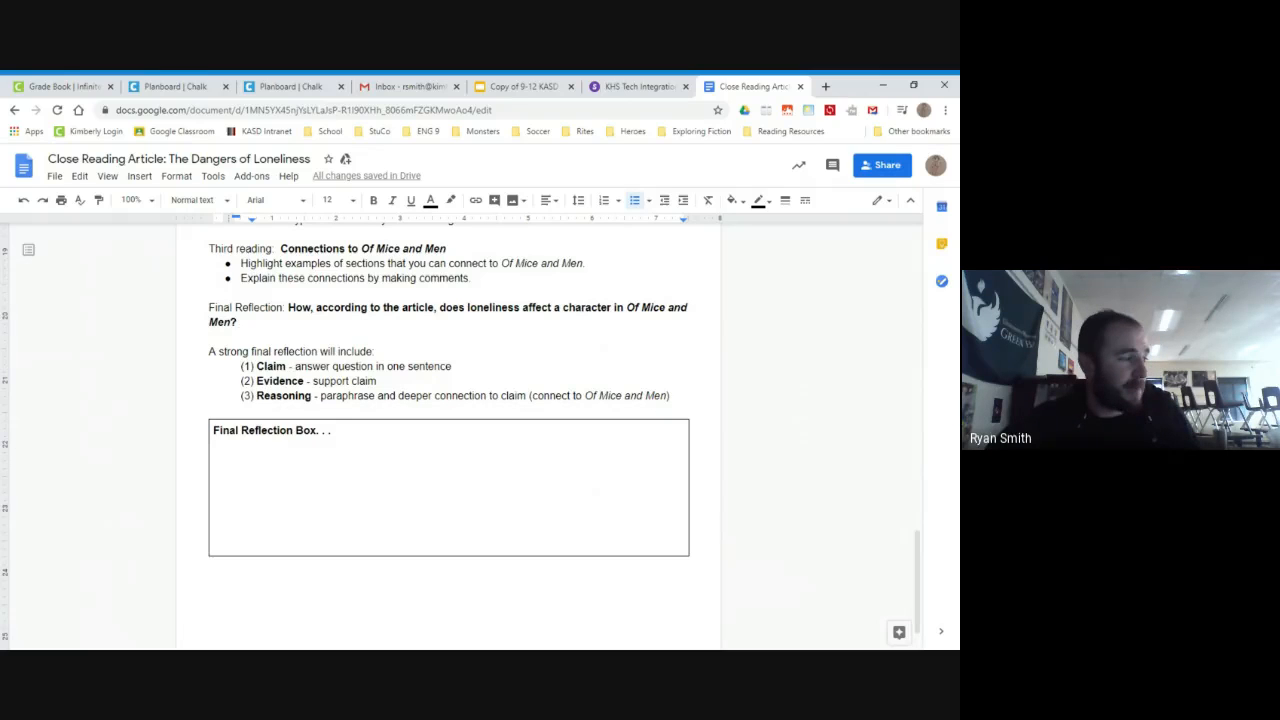
pyautogui.click(336, 430)
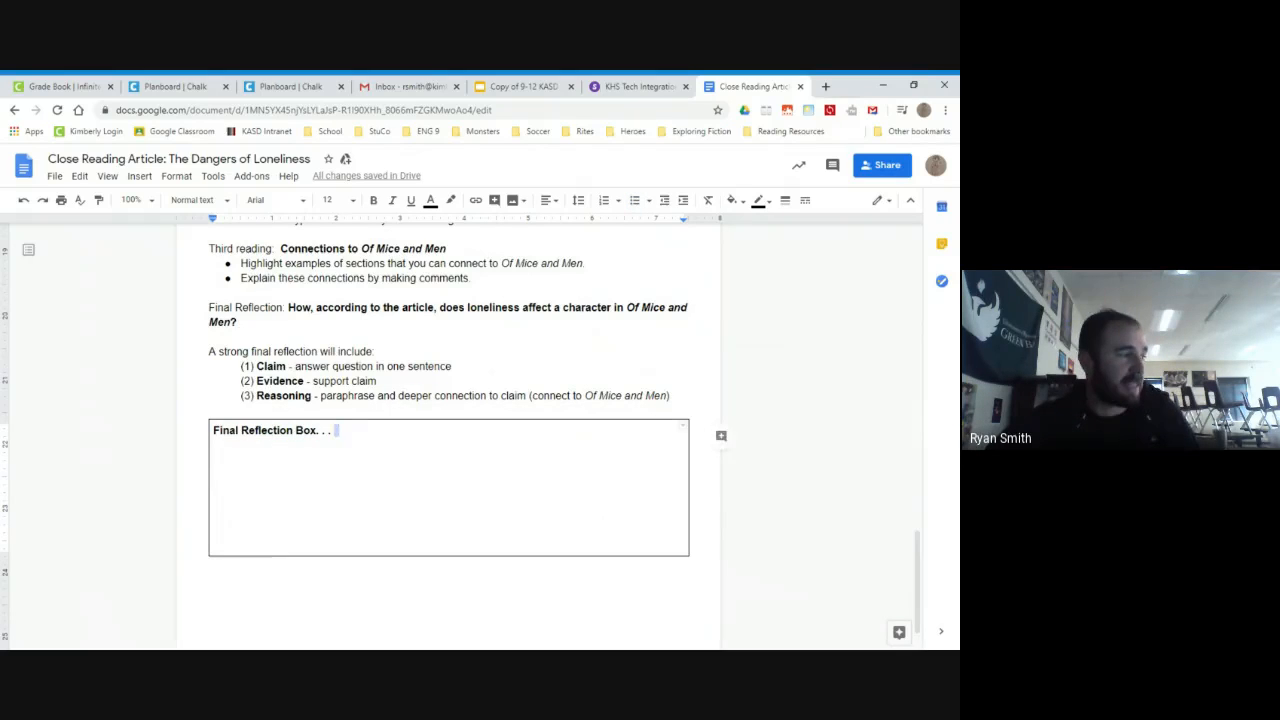